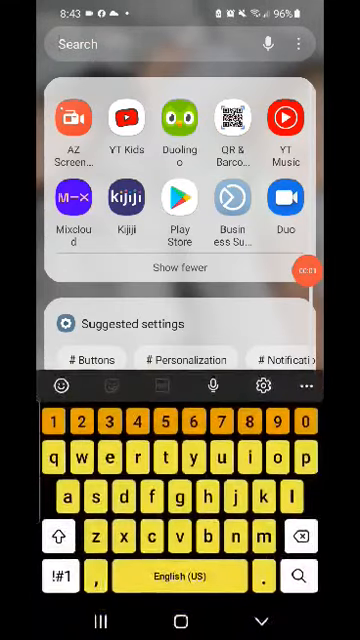
- Search the launcher for 'gar' and launch Garmin Connect from the results
type("gar")
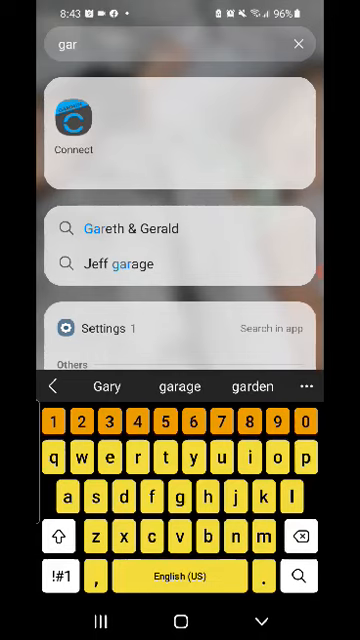
left_click(72, 120)
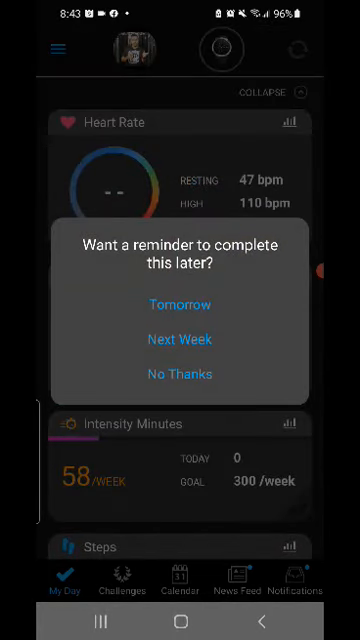
- Decline the reminder with No Thanks and expand Health Stats in the main menu
left_click(56, 48)
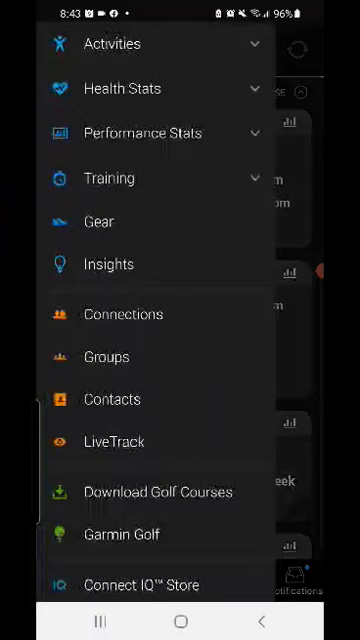
left_click(120, 88)
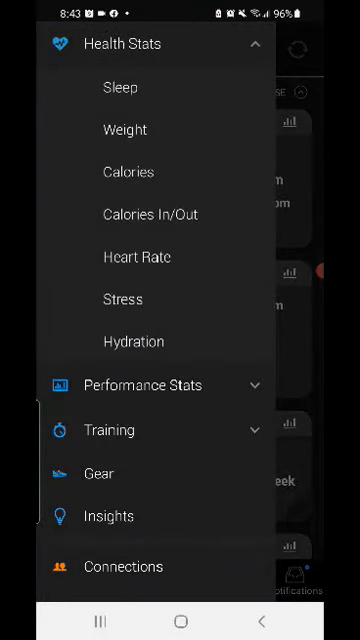
left_click(128, 172)
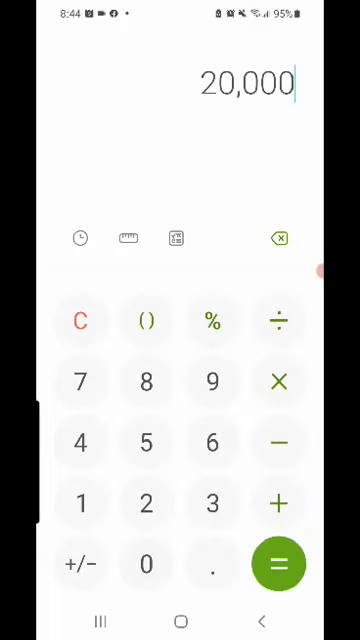
- Divide 20,000 by 7 to get the daily average of about 2,857.14 calories
left_click(278, 564)
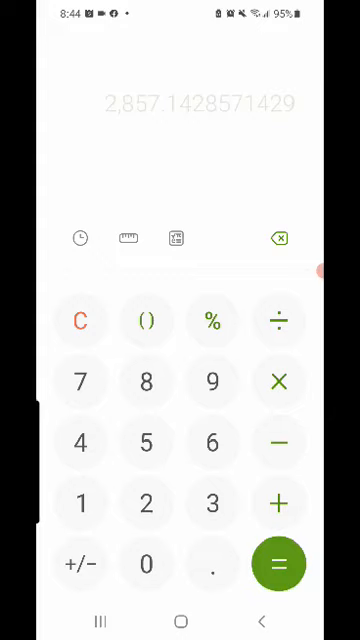
left_click(282, 564)
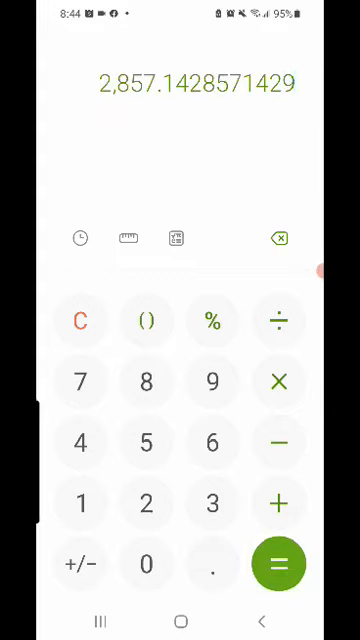